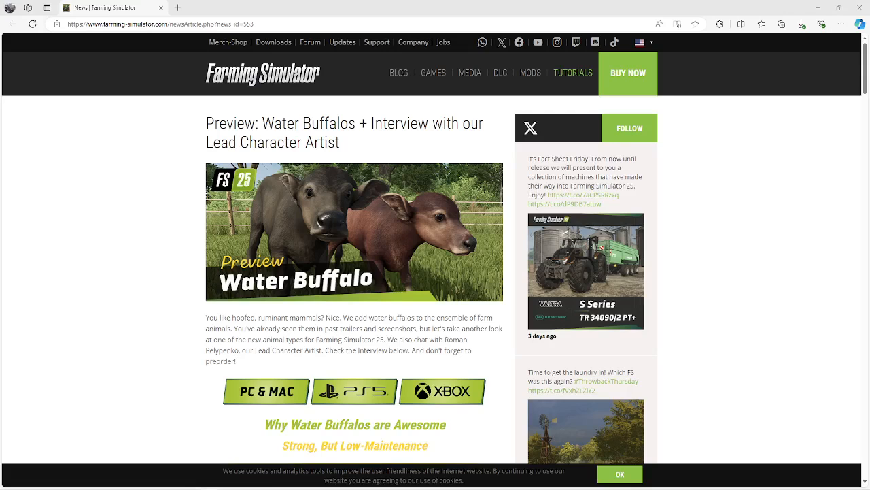
pyautogui.moveTo(215, 239)
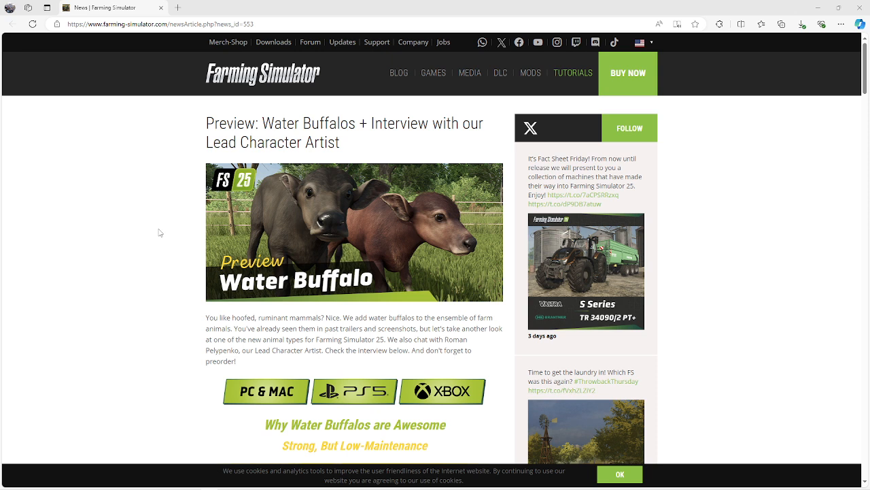
pyautogui.moveTo(140, 232)
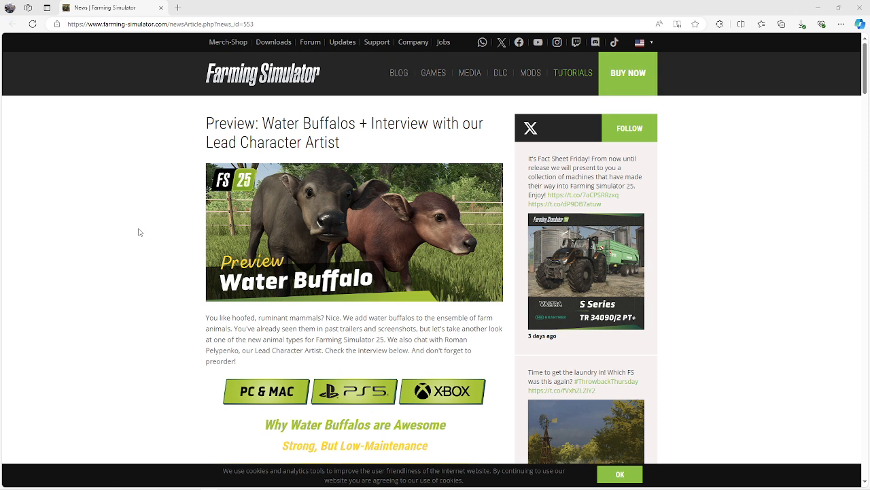
pyautogui.moveTo(144, 228)
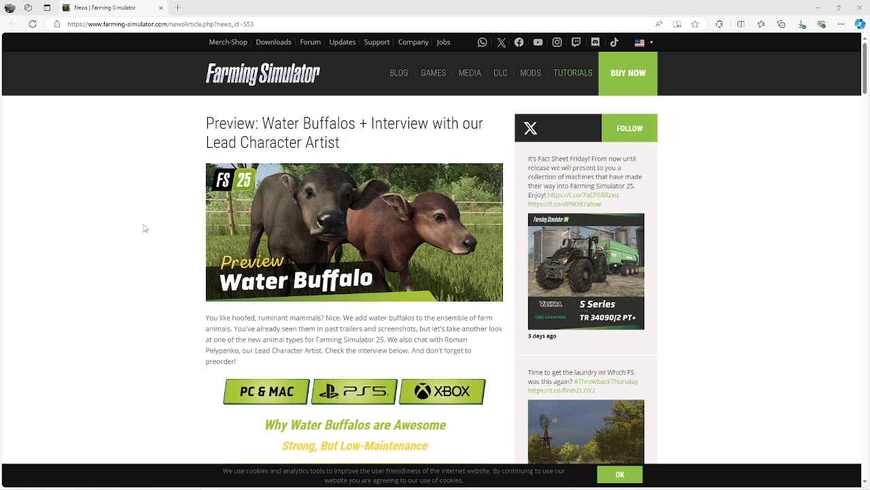
pyautogui.moveTo(137, 231)
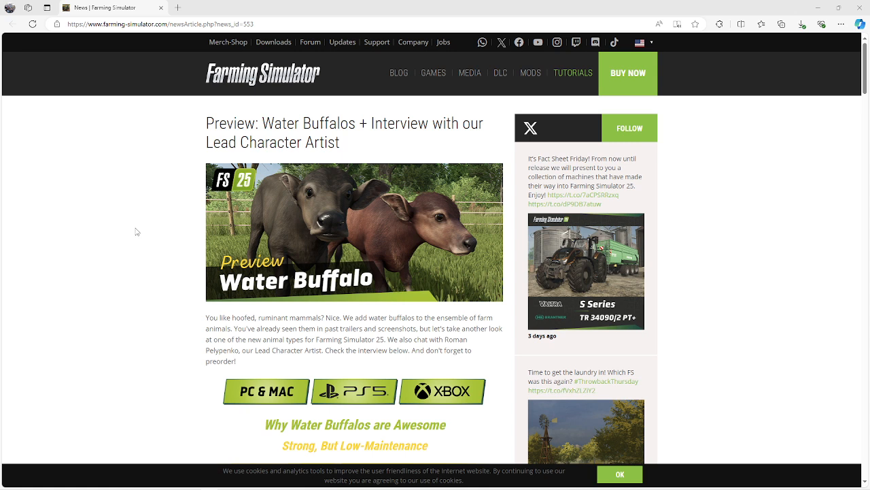
pyautogui.moveTo(142, 296)
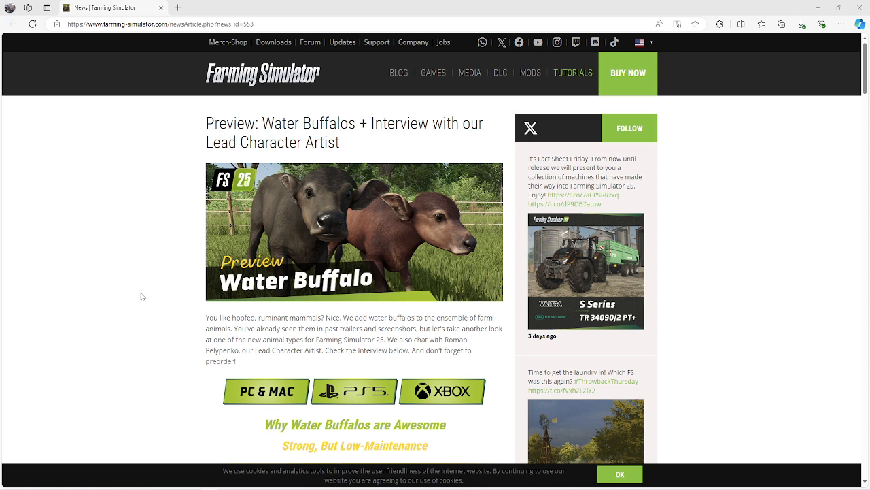
pyautogui.moveTo(171, 268)
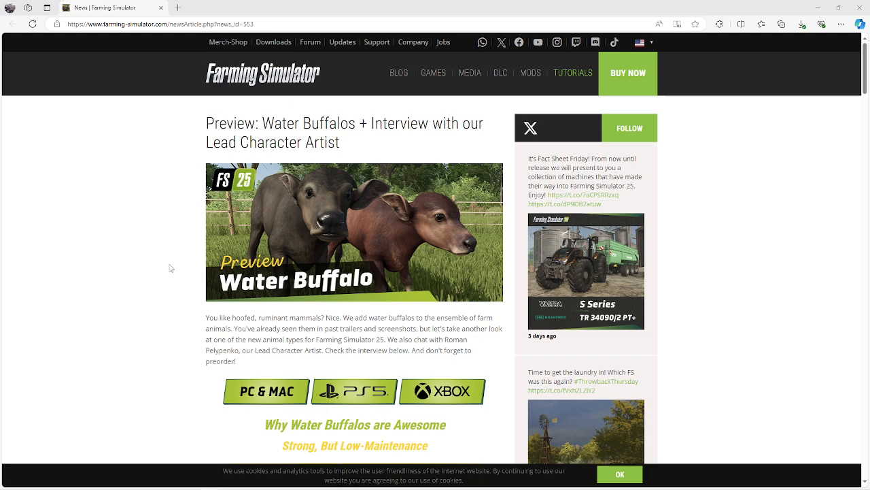
# Scroll down to the water buffalo trait list and the 'New Products & Productions' heading
pyautogui.scroll(-3)
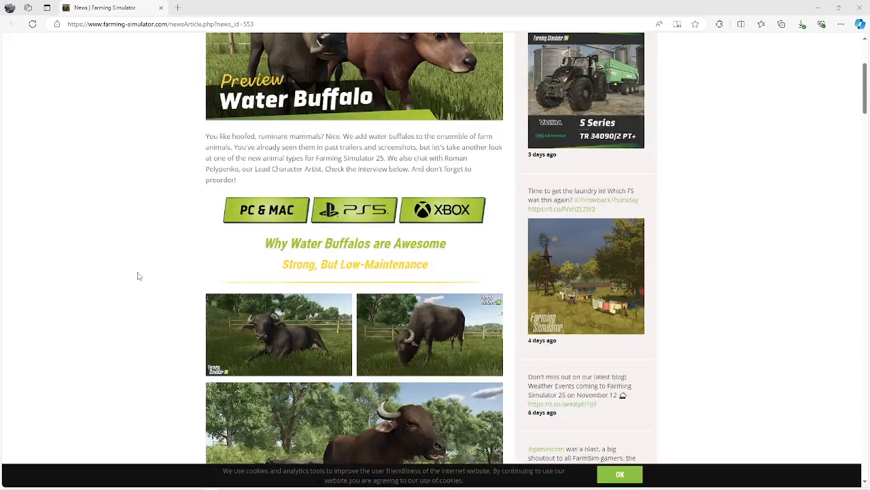
pyautogui.scroll(-3)
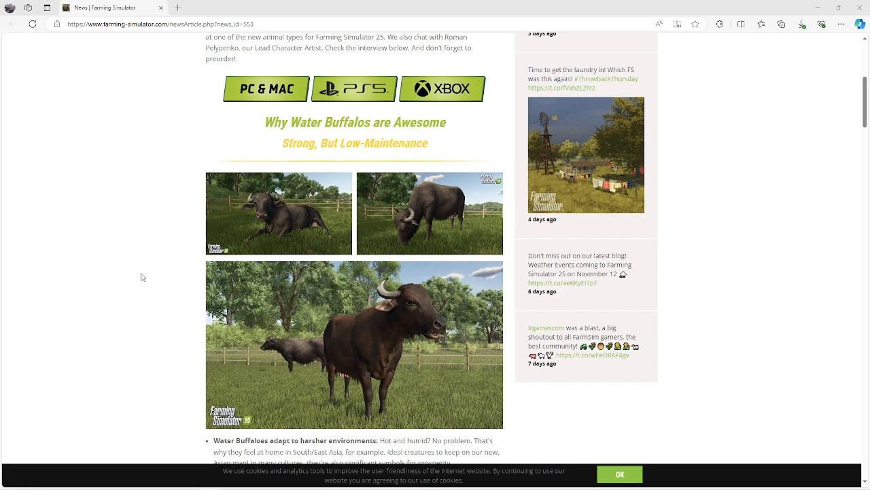
pyautogui.scroll(-3)
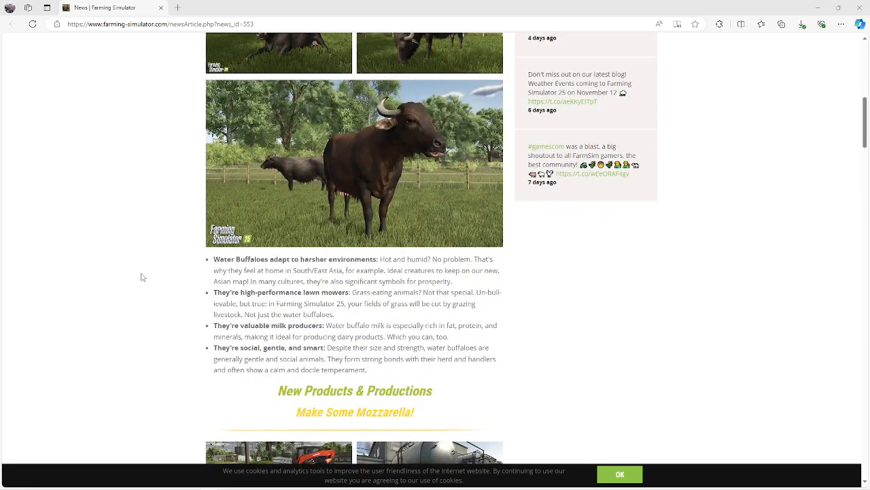
pyautogui.scroll(-3)
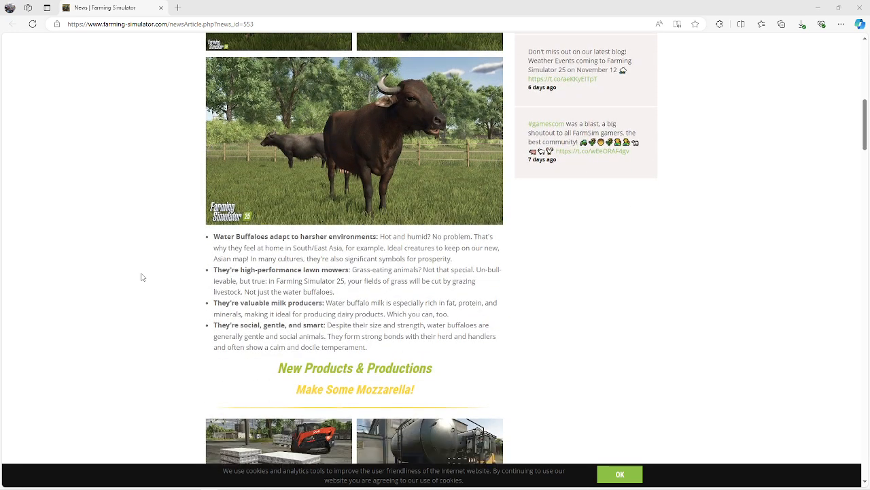
pyautogui.scroll(-3)
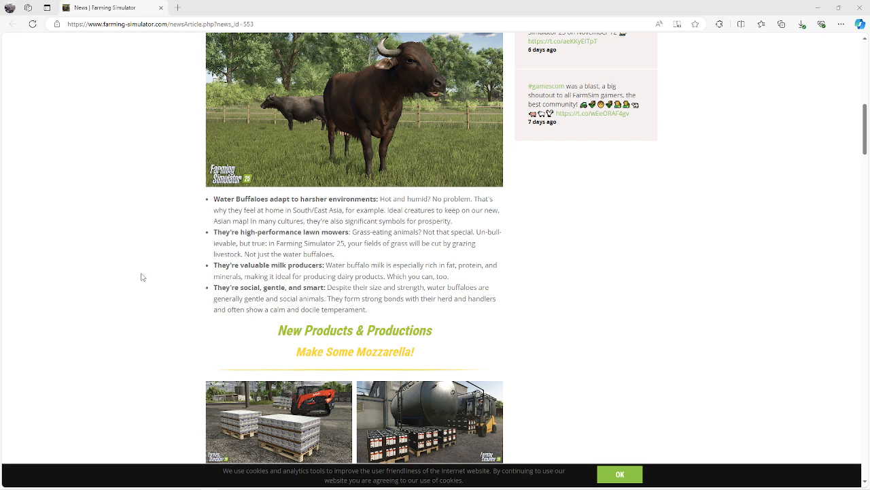
pyautogui.scroll(-3)
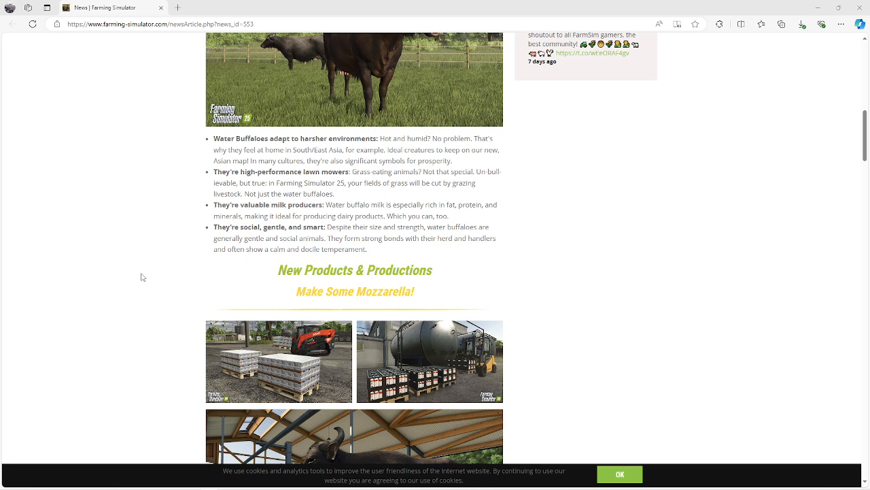
pyautogui.moveTo(202, 238)
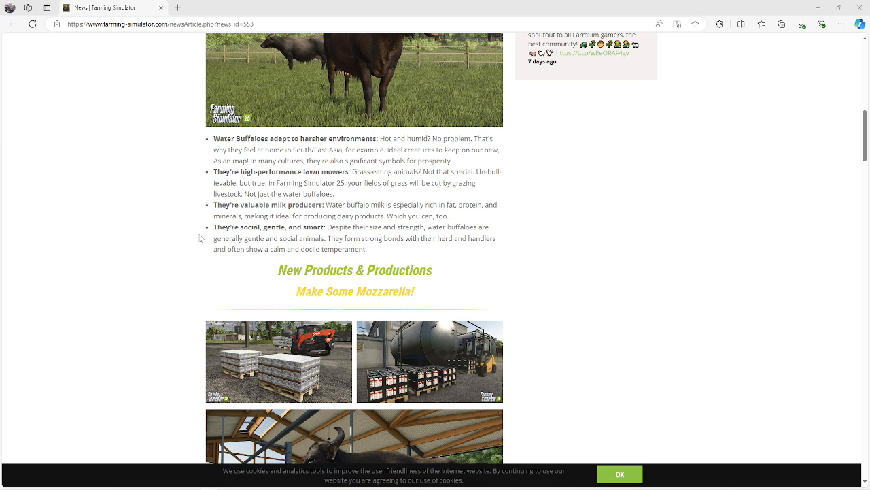
pyautogui.moveTo(186, 238)
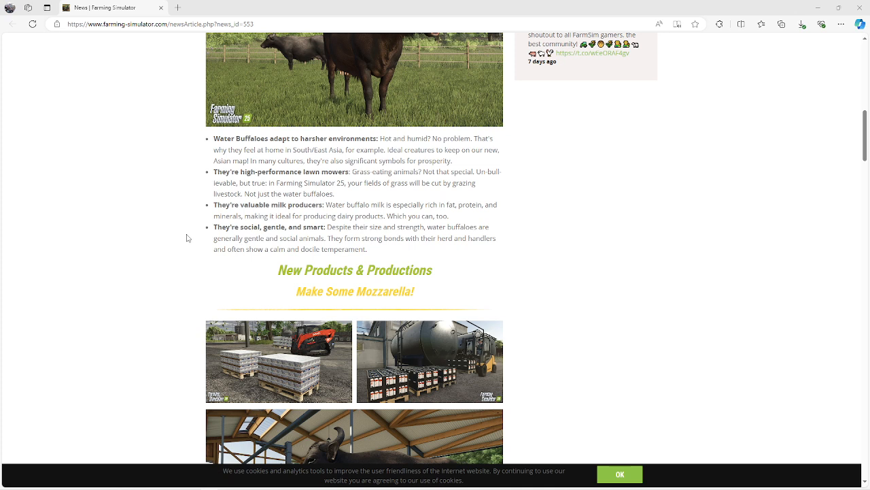
pyautogui.moveTo(194, 239)
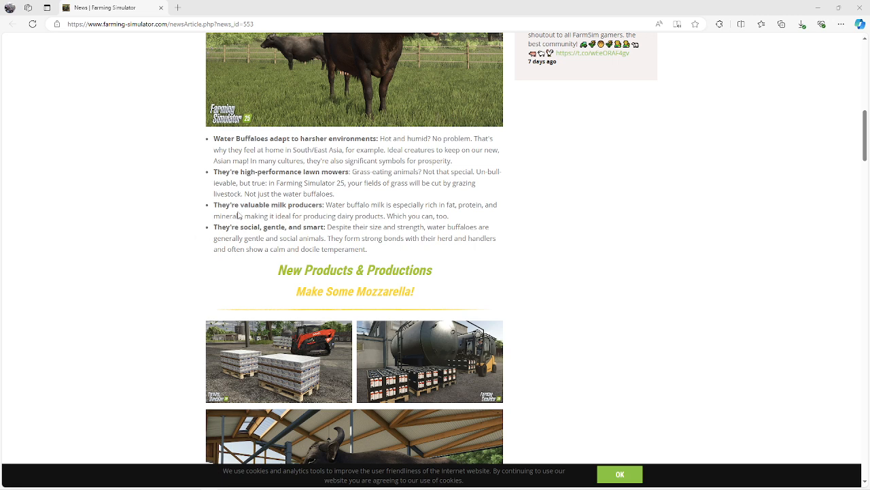
# Review the buffalo bullet list, deselect the highlighted text, and scroll to the barn photo
pyautogui.scroll(3)
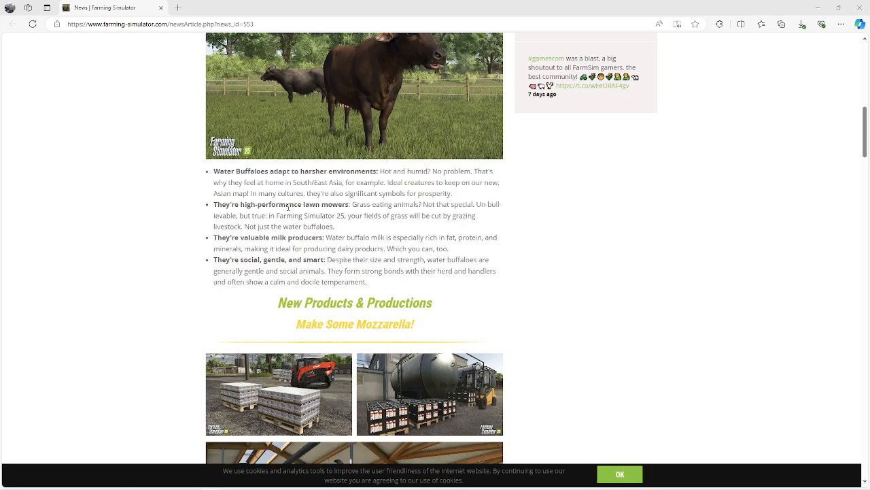
pyautogui.scroll(-3)
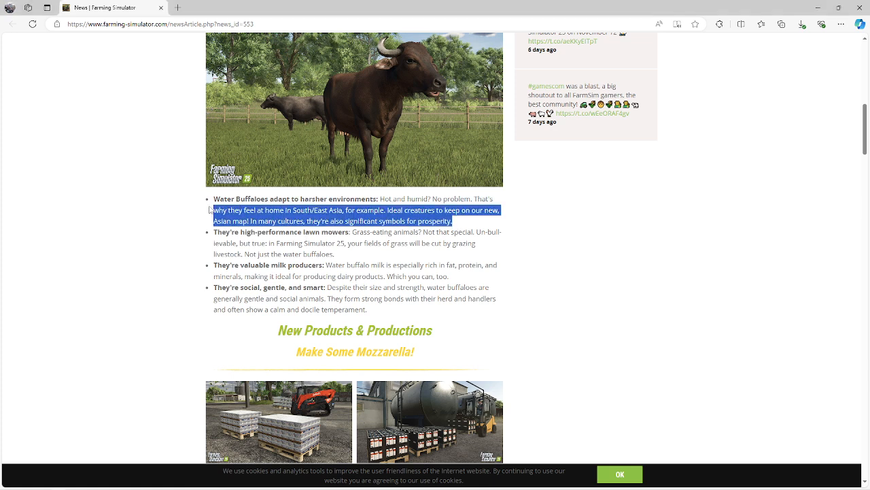
pyautogui.click(466, 223)
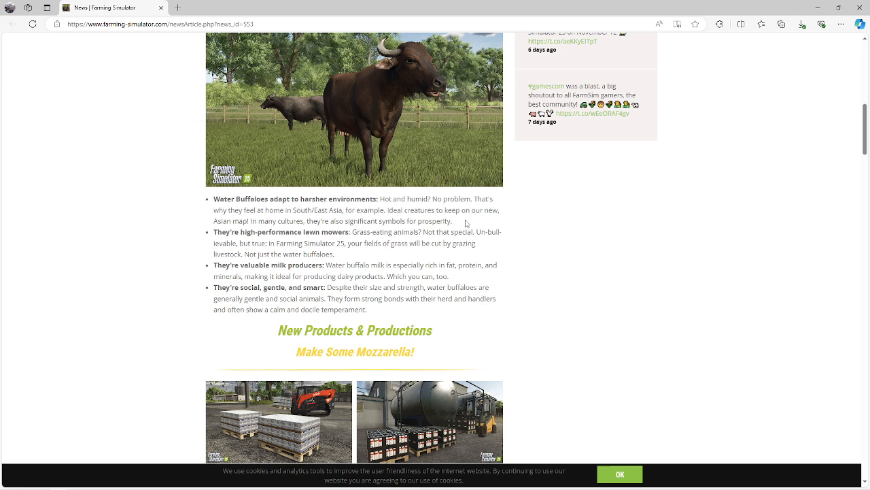
pyautogui.moveTo(360, 252)
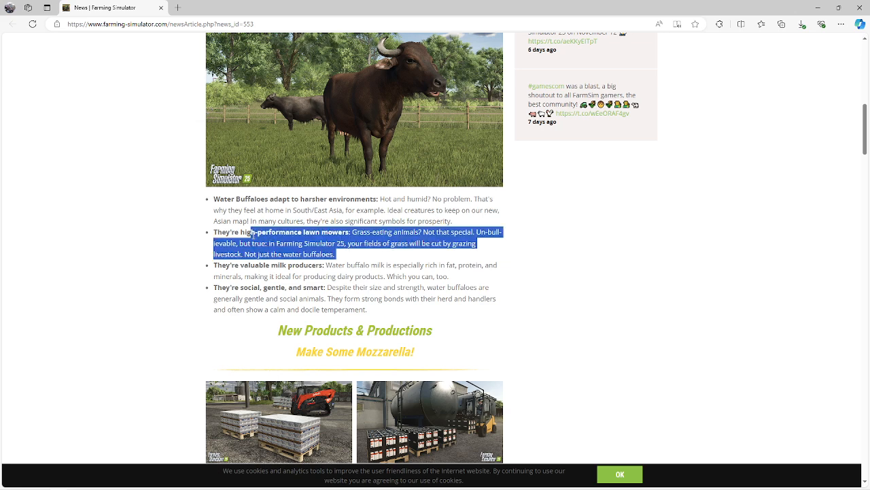
pyautogui.scroll(-3)
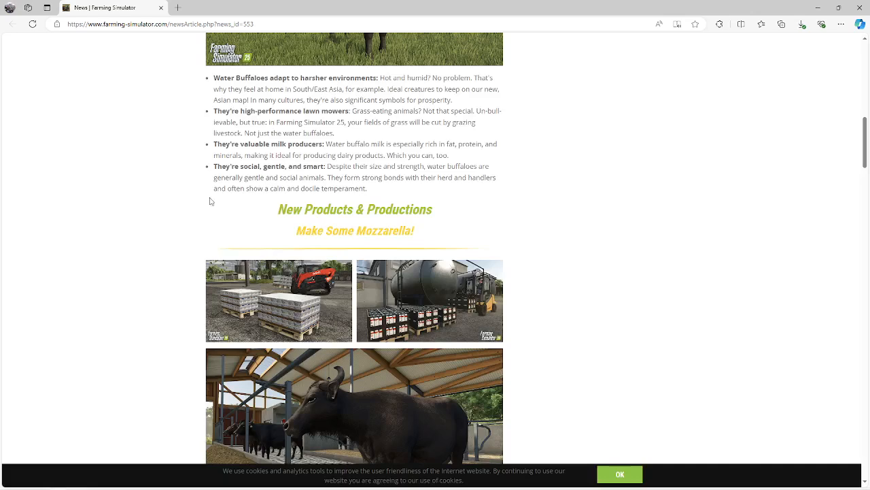
pyautogui.moveTo(199, 194)
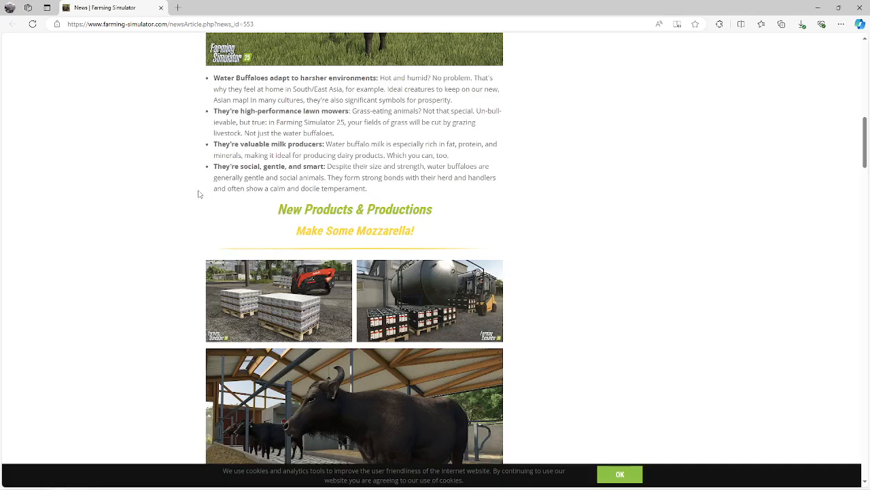
pyautogui.scroll(-3)
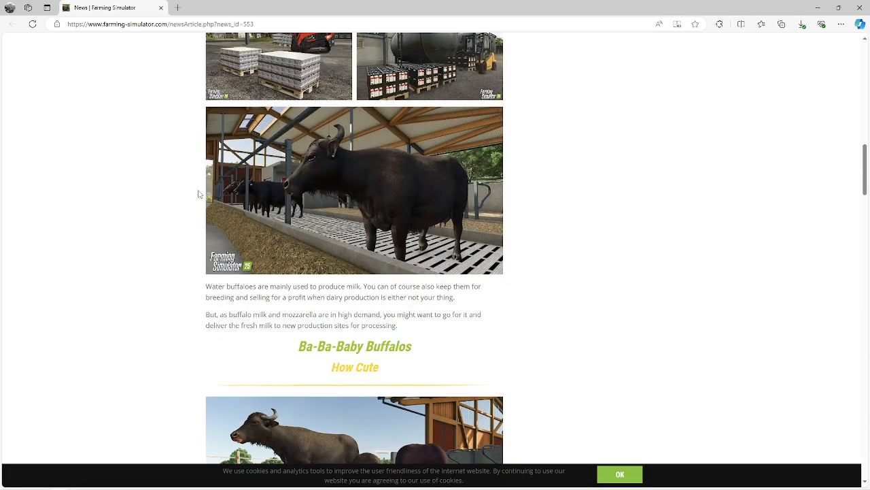
pyautogui.scroll(-3)
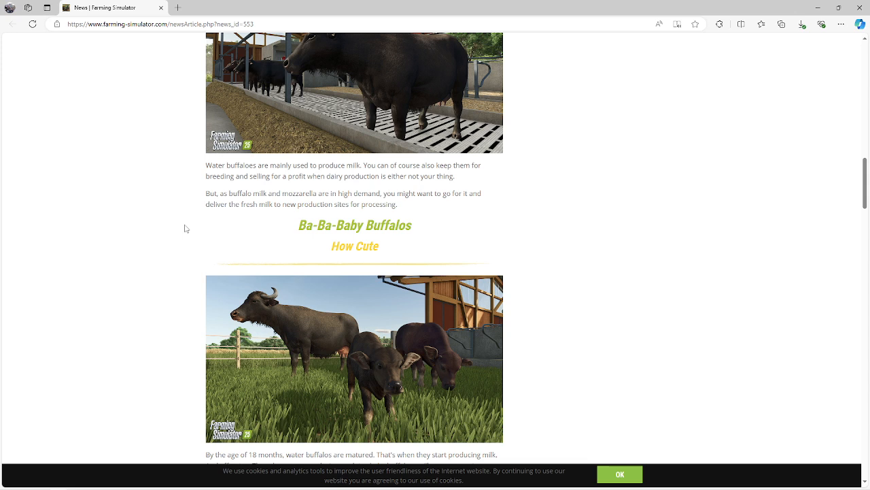
pyautogui.moveTo(200, 224)
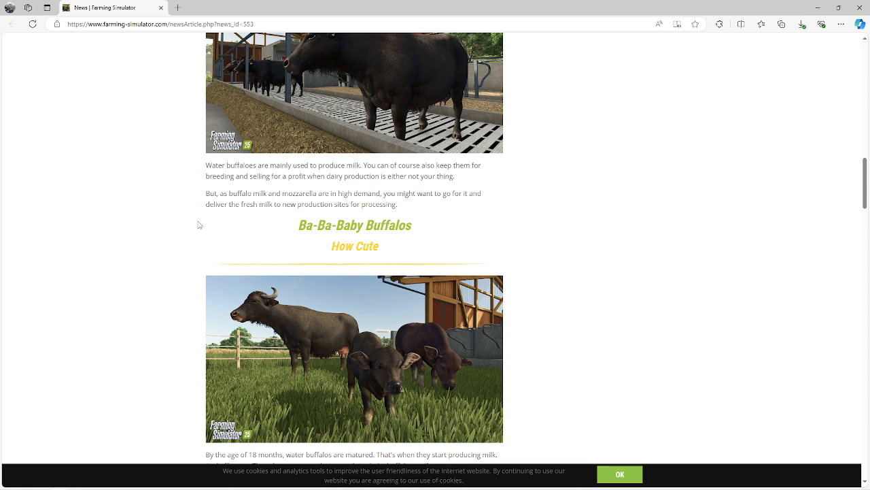
pyautogui.moveTo(320, 188)
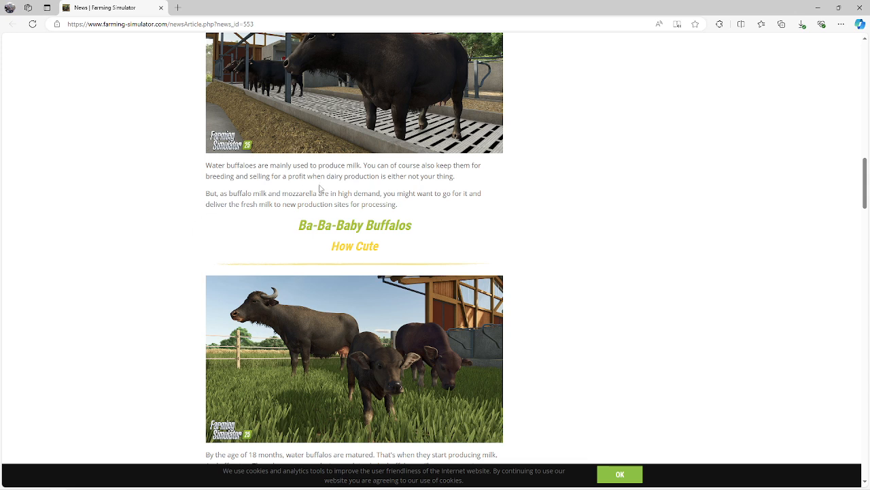
pyautogui.moveTo(317, 186)
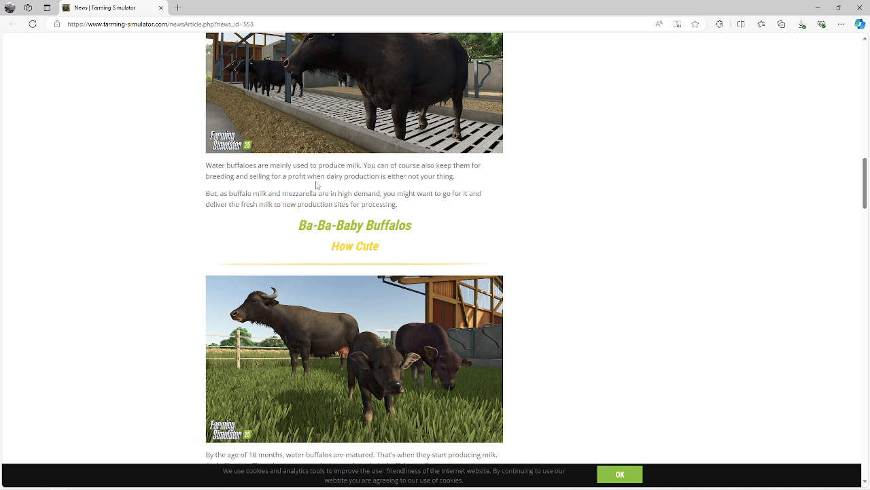
pyautogui.moveTo(204, 214)
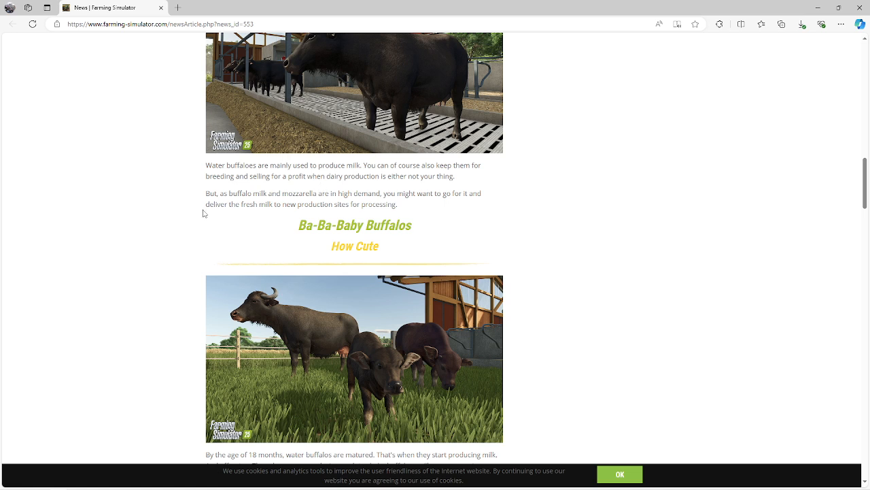
pyautogui.moveTo(219, 224)
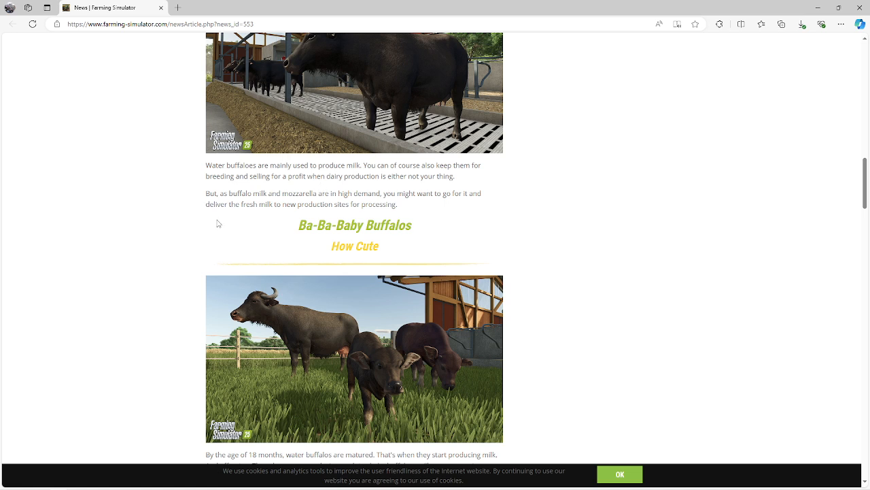
pyautogui.moveTo(221, 223)
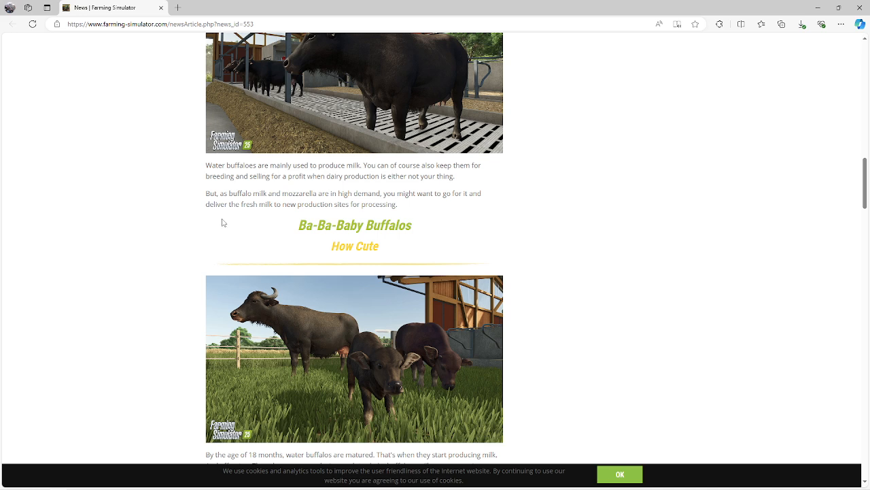
pyautogui.moveTo(148, 236)
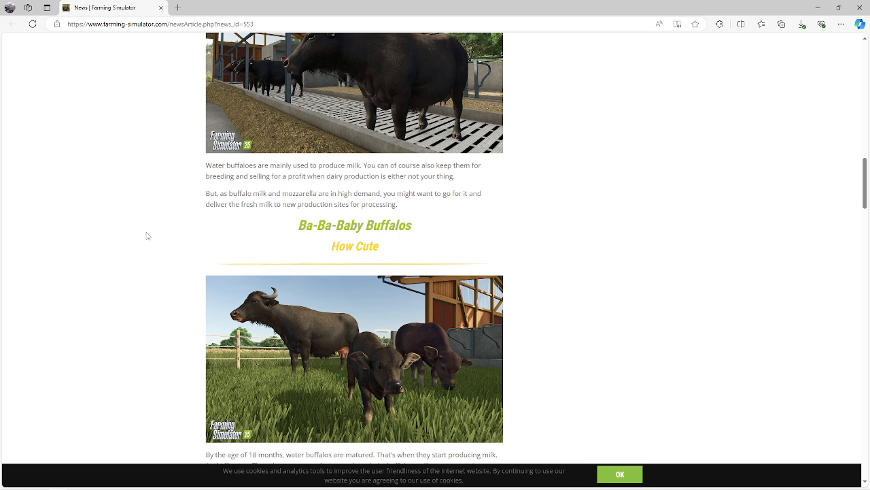
# Scroll past the baby buffalo photos to the 'Bonus from Behind the Scenes' heading
pyautogui.scroll(-3)
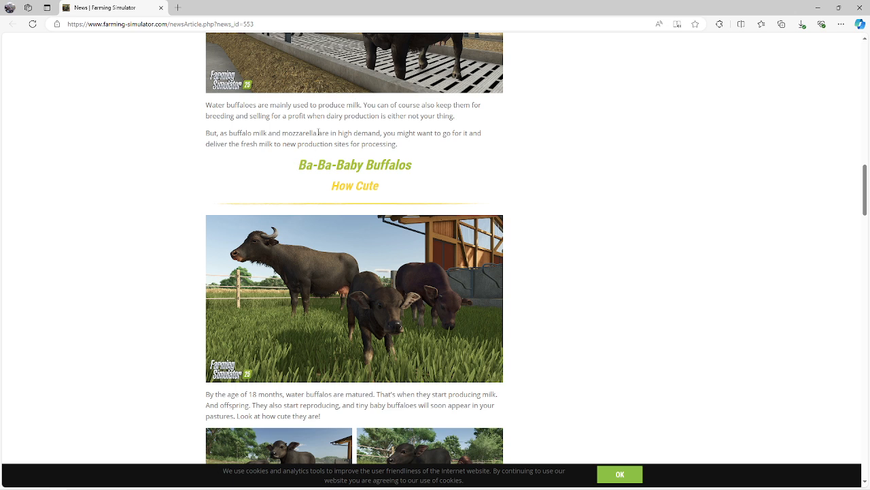
pyautogui.moveTo(186, 197)
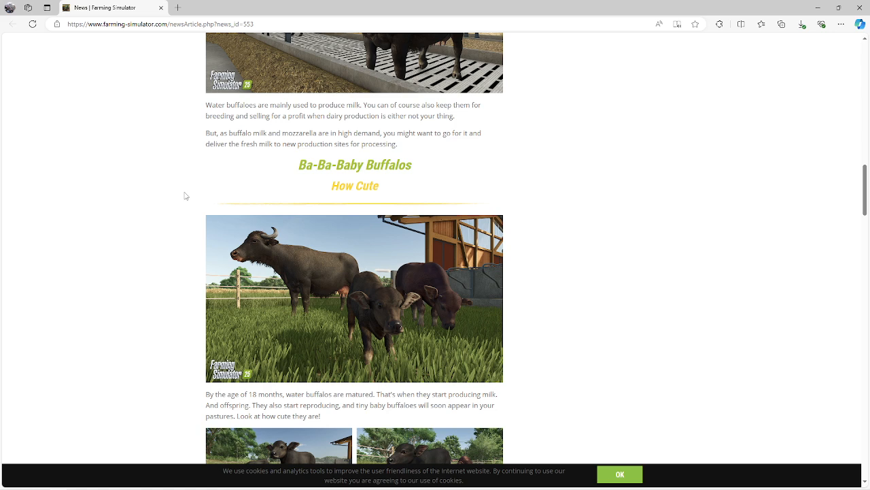
pyautogui.scroll(-3)
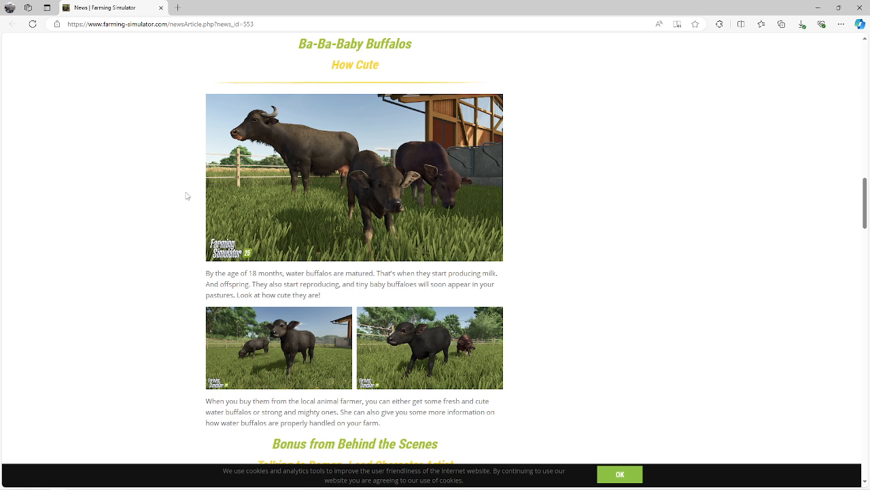
pyautogui.scroll(-3)
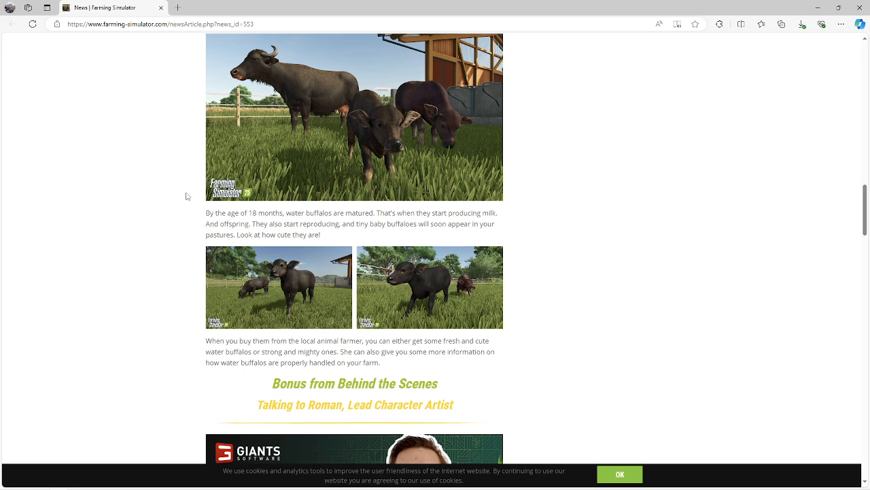
# Read Roman's interview to 'Choose & Pre-Order!', ending back at the baby buffalo photos
pyautogui.scroll(-3)
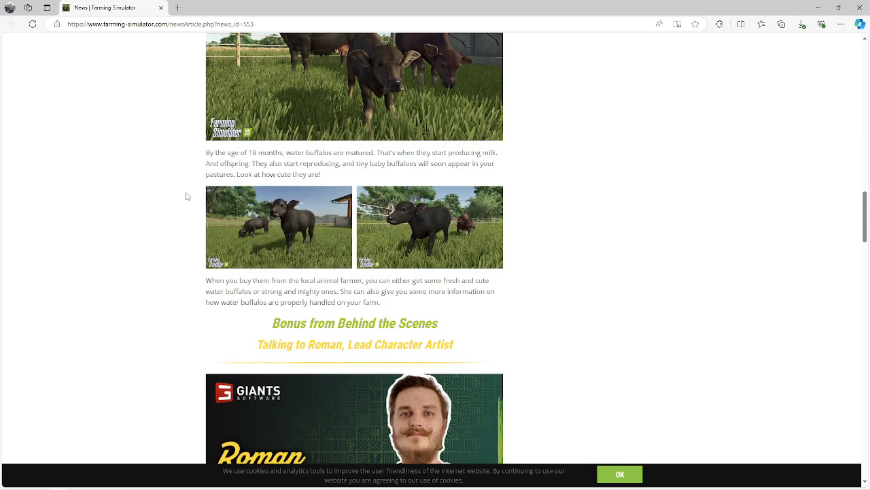
pyautogui.scroll(-3)
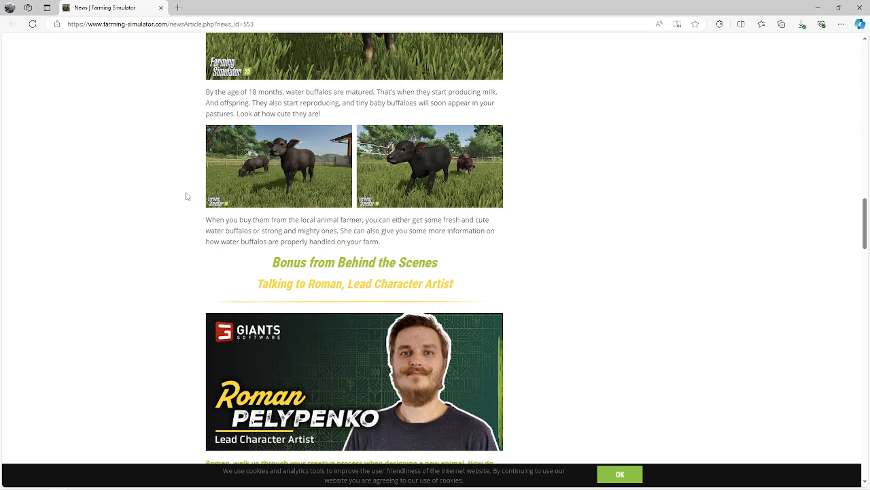
pyautogui.scroll(-3)
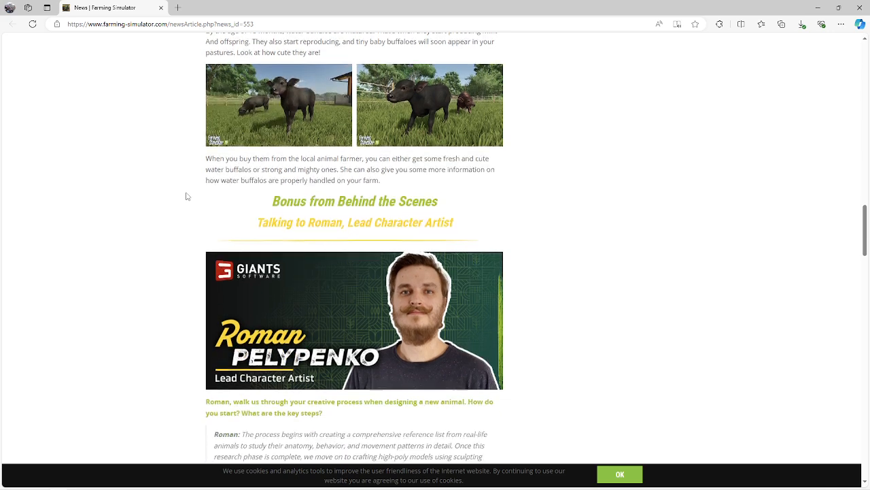
pyautogui.scroll(-3)
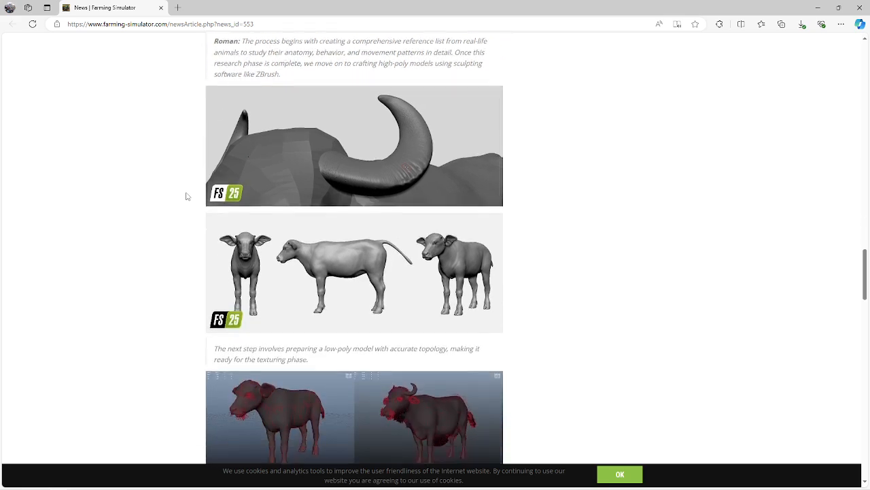
pyautogui.scroll(-3)
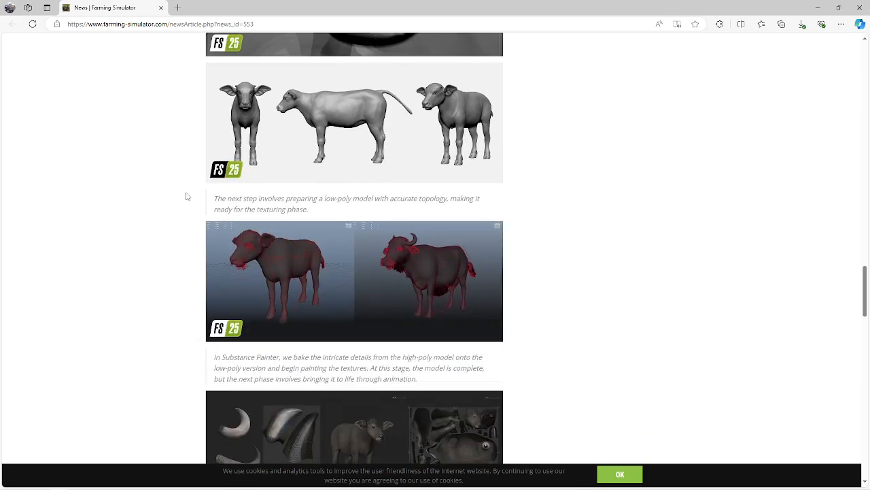
pyautogui.scroll(-3)
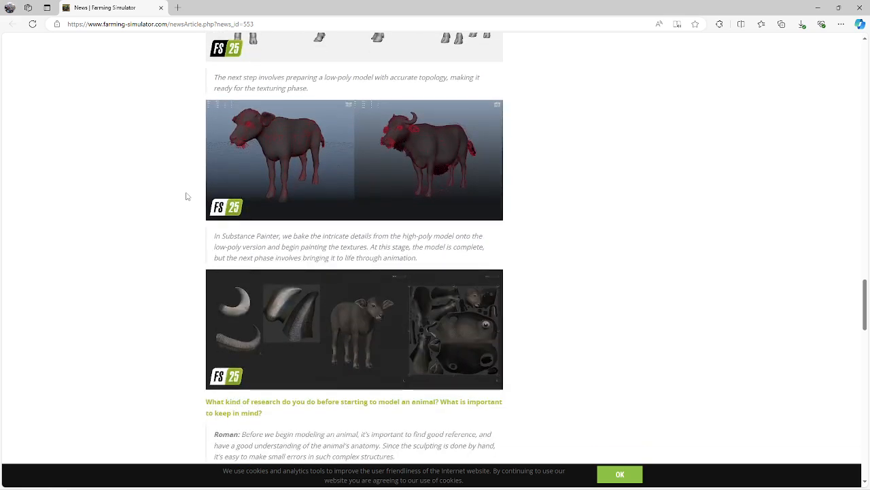
pyautogui.scroll(-3)
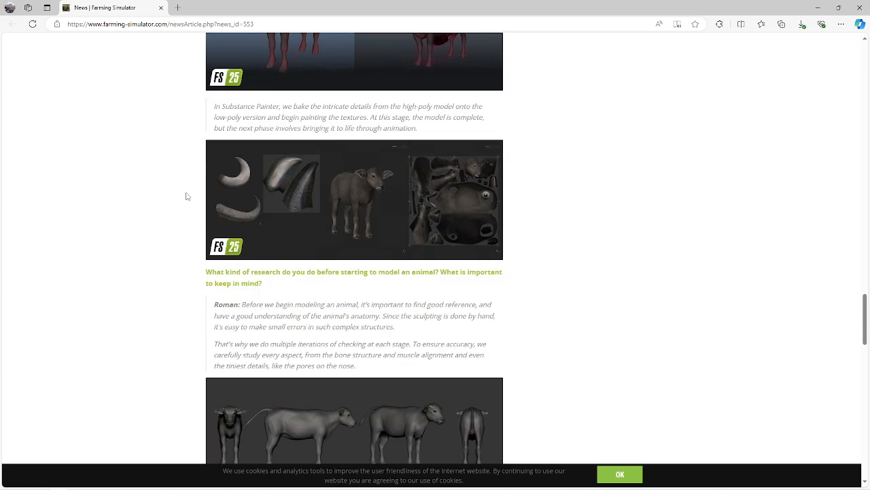
pyautogui.scroll(-3)
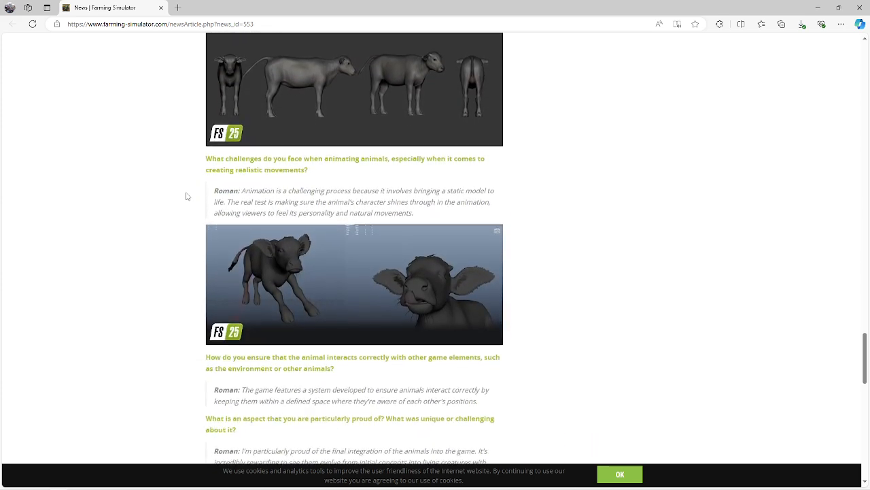
pyautogui.scroll(-3)
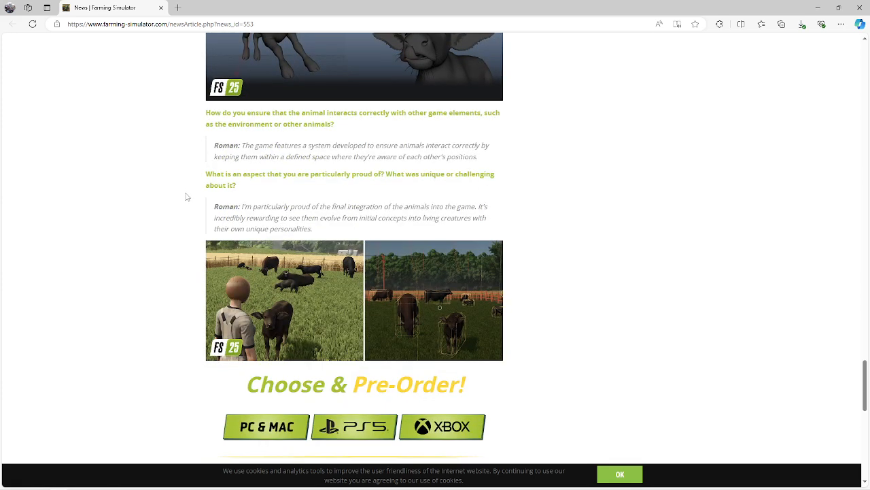
pyautogui.scroll(-3)
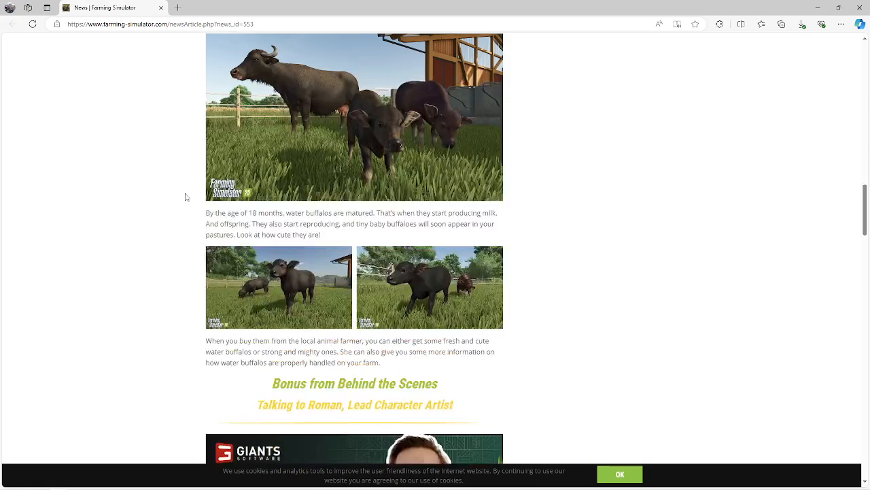
# Scroll up to the 'Preview: Water Buffalos' headline and header image
pyautogui.scroll(3)
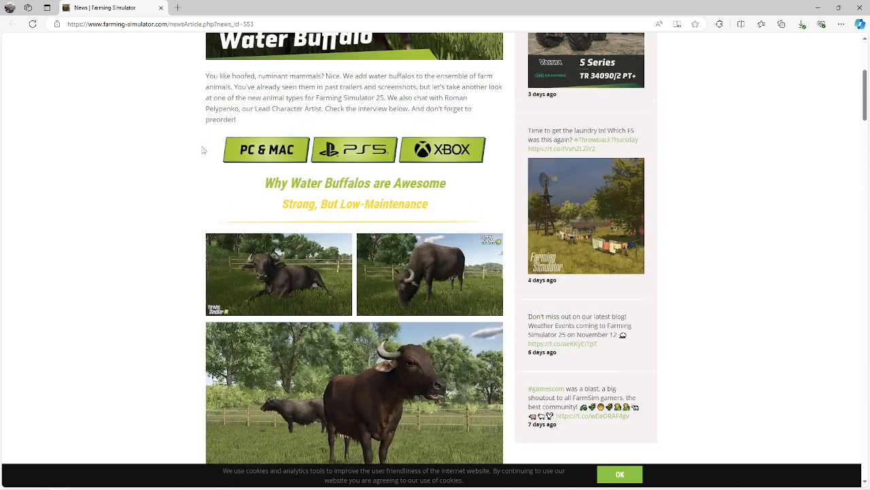
pyautogui.scroll(3)
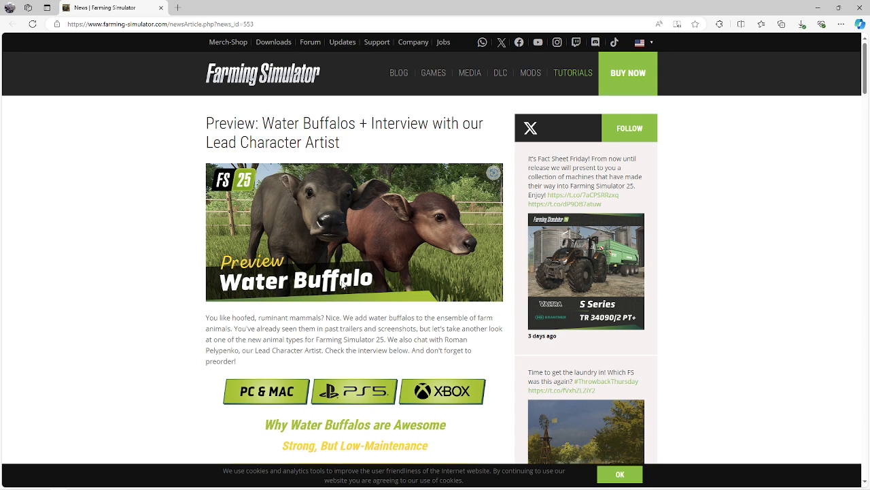
pyautogui.moveTo(133, 325)
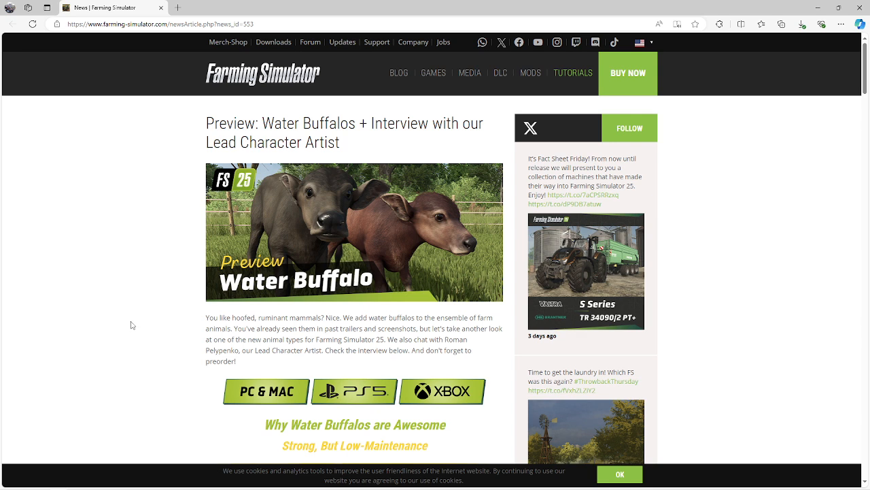
pyautogui.moveTo(20, 387)
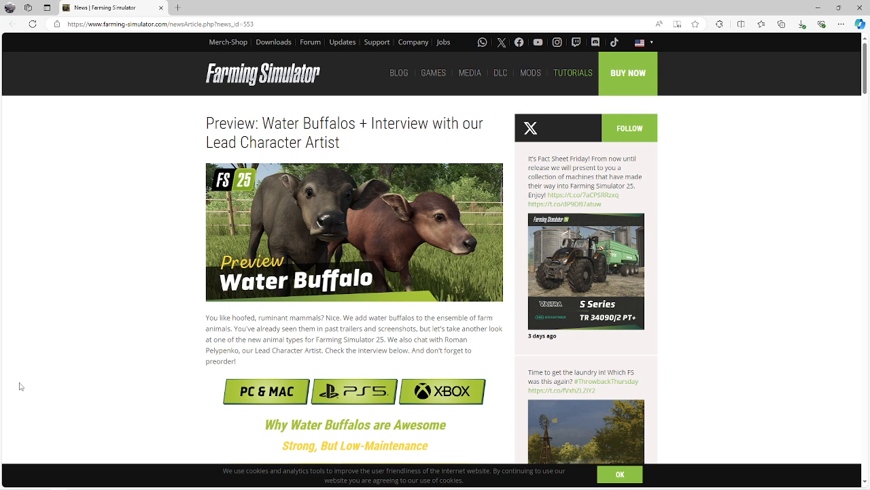